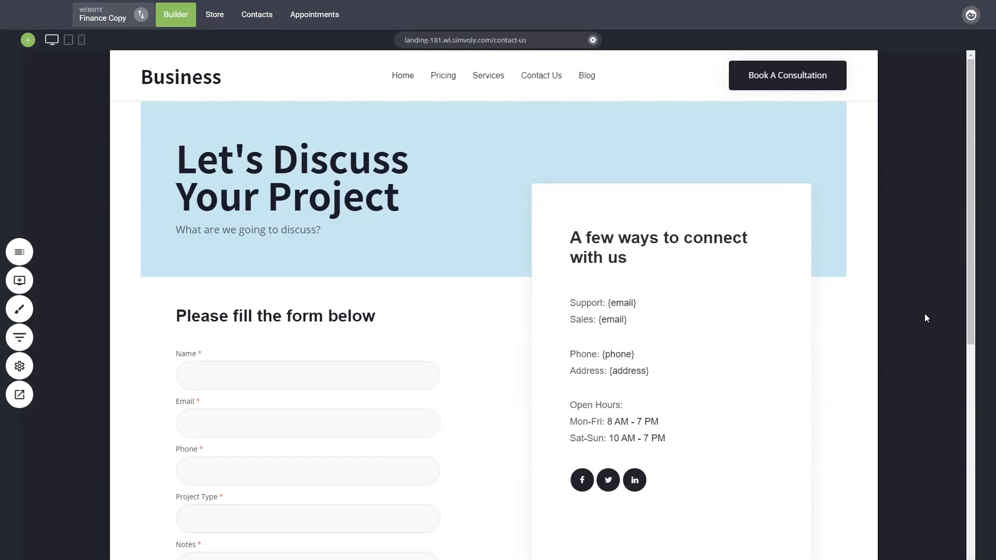
Set the contact form's Action On Submit to 'Go to page' and select a target page
scroll(down, 3)
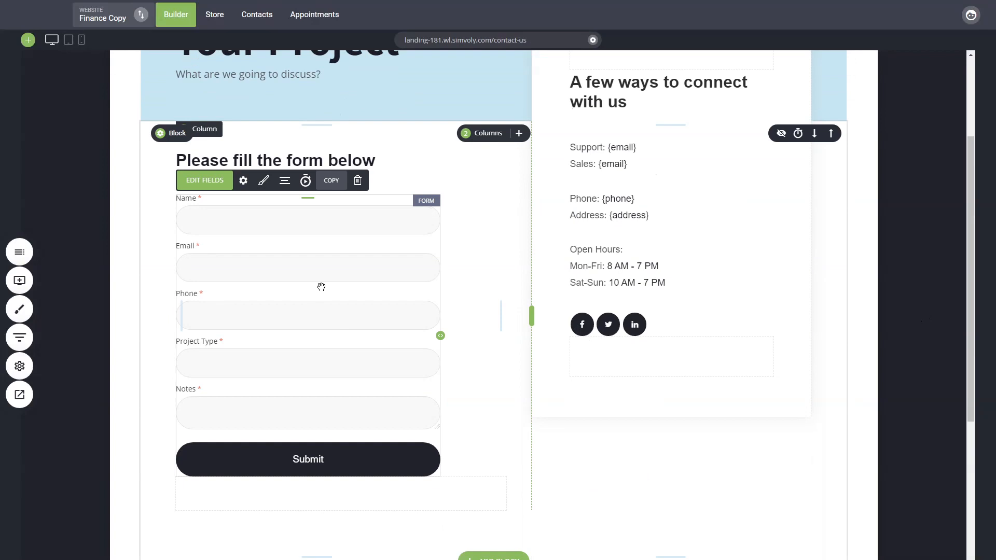
mouse_move(205, 215)
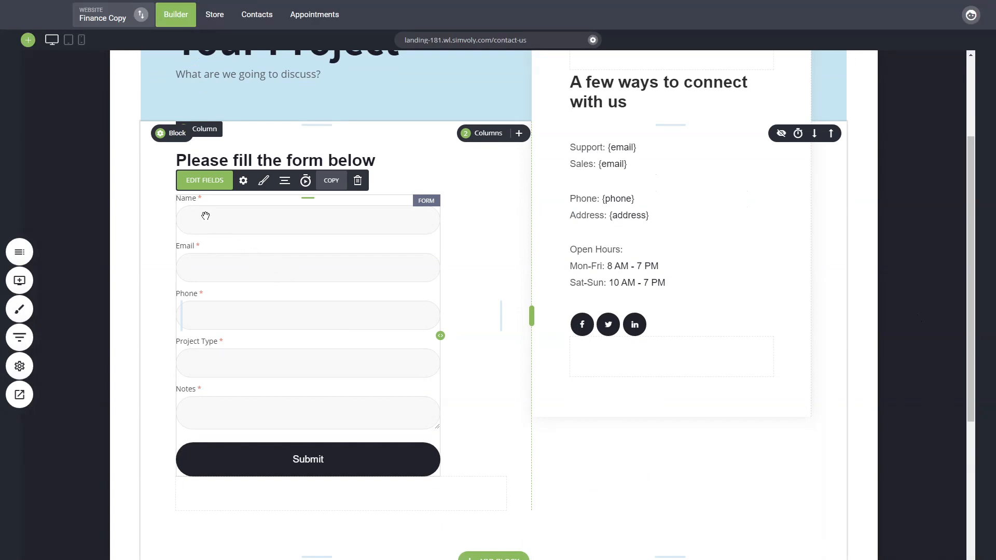
mouse_move(195, 212)
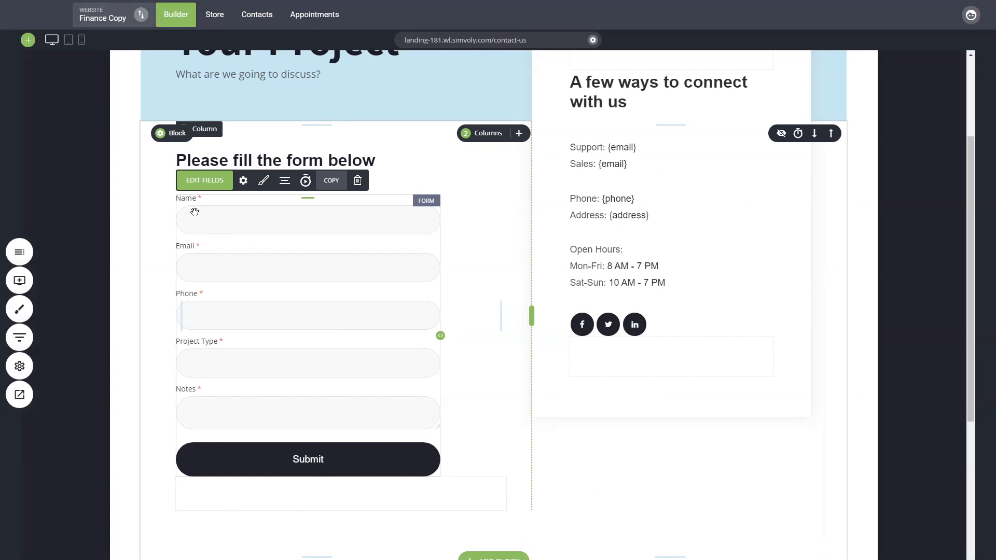
mouse_move(197, 212)
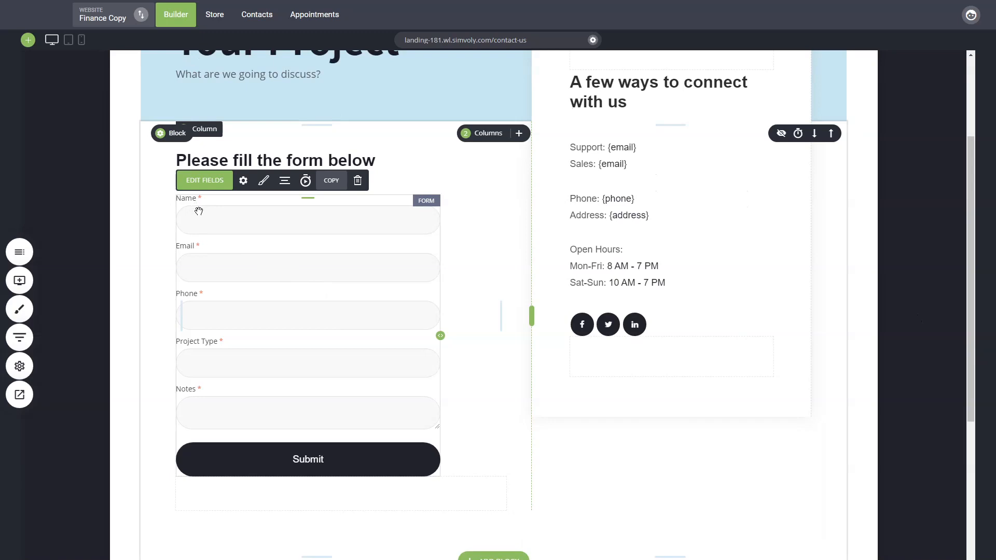
mouse_move(237, 218)
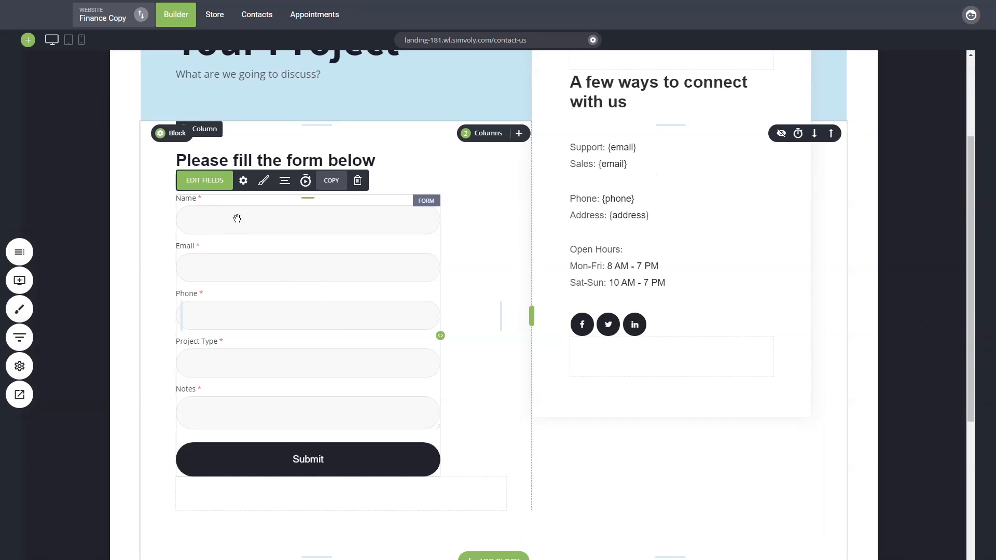
click(243, 181)
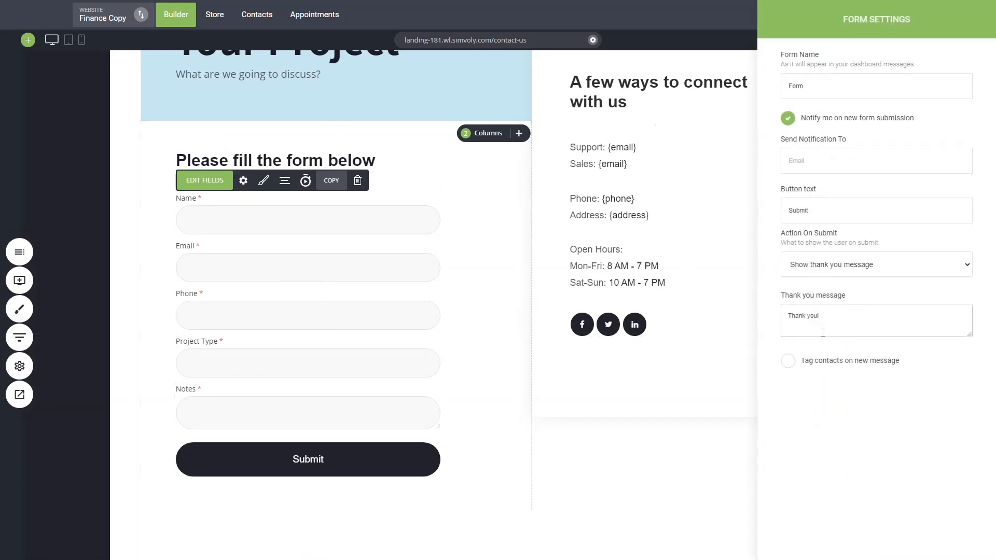
click(876, 264)
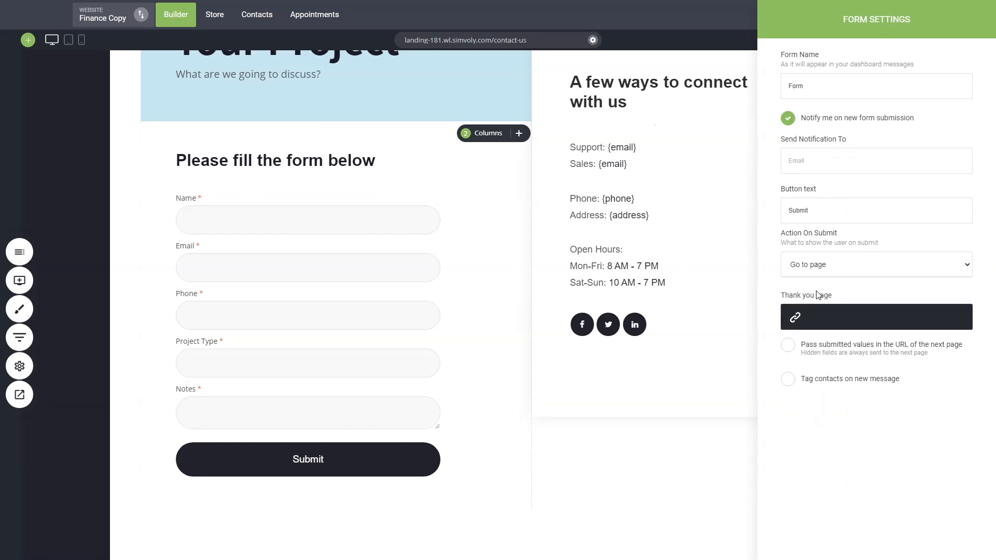
click(795, 317)
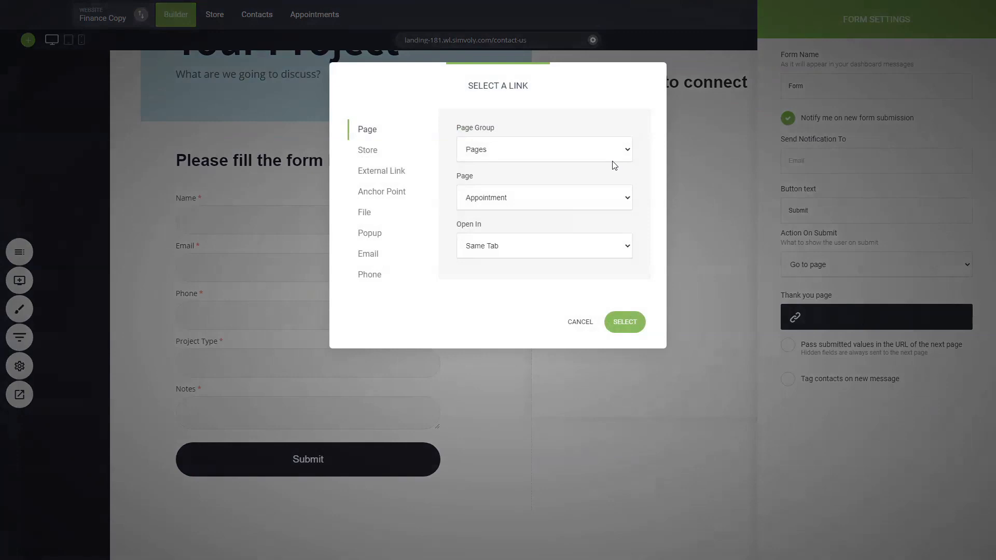
mouse_move(538, 202)
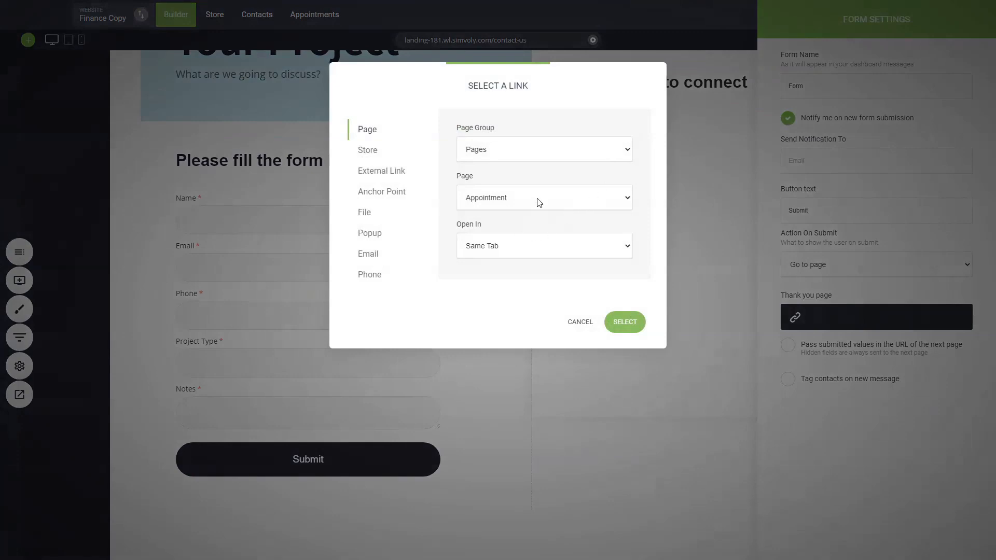
mouse_move(544, 226)
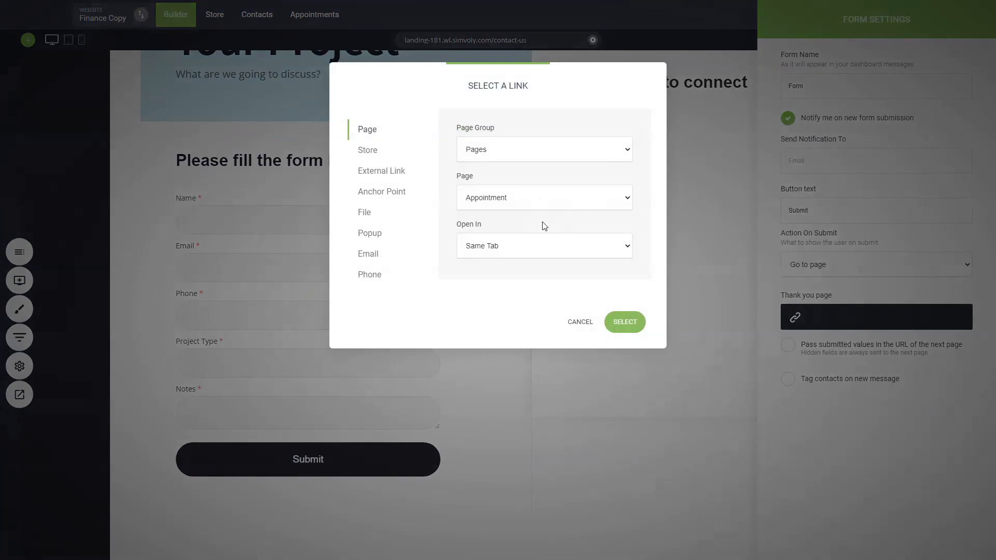
click(579, 323)
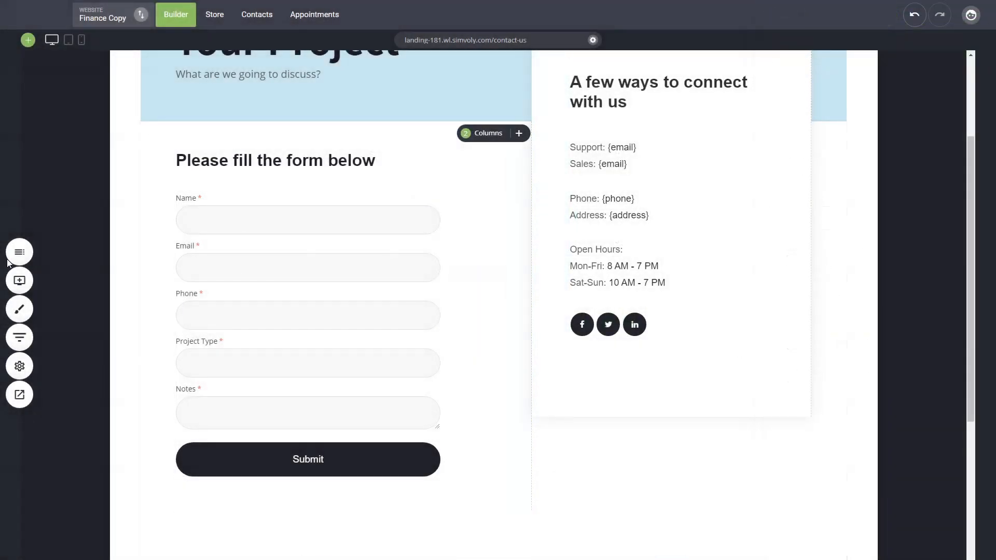
Create a new page named TY from a Thank You page template
click(19, 252)
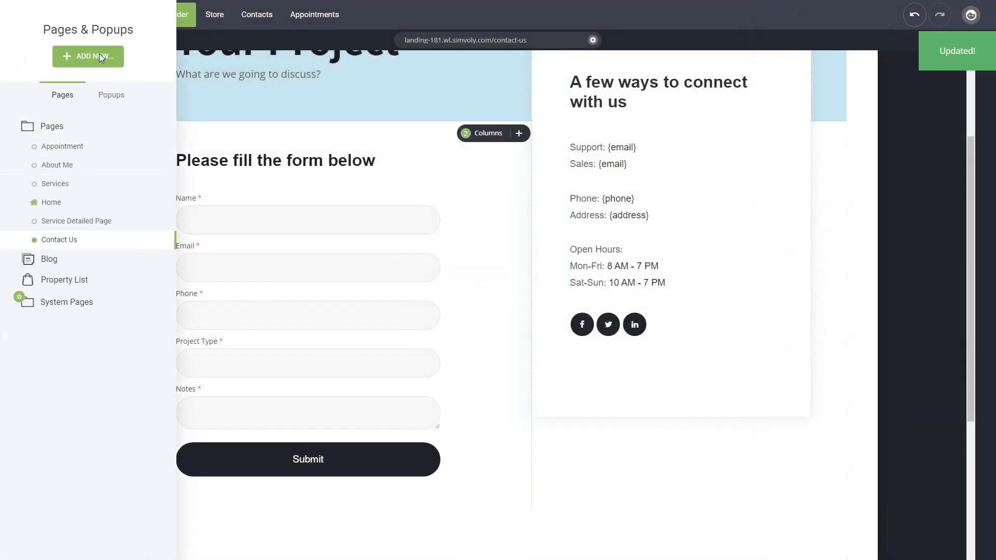
click(88, 57)
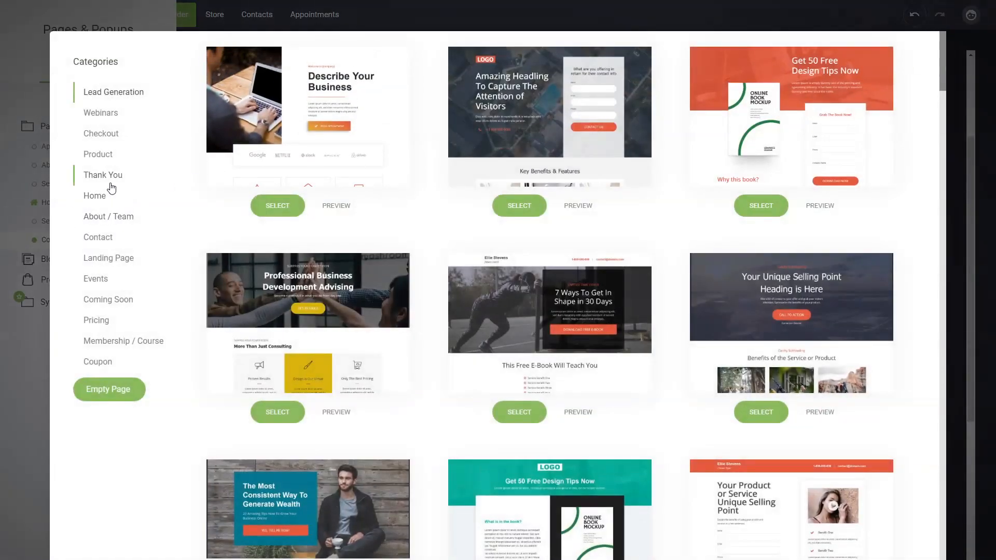
click(103, 175)
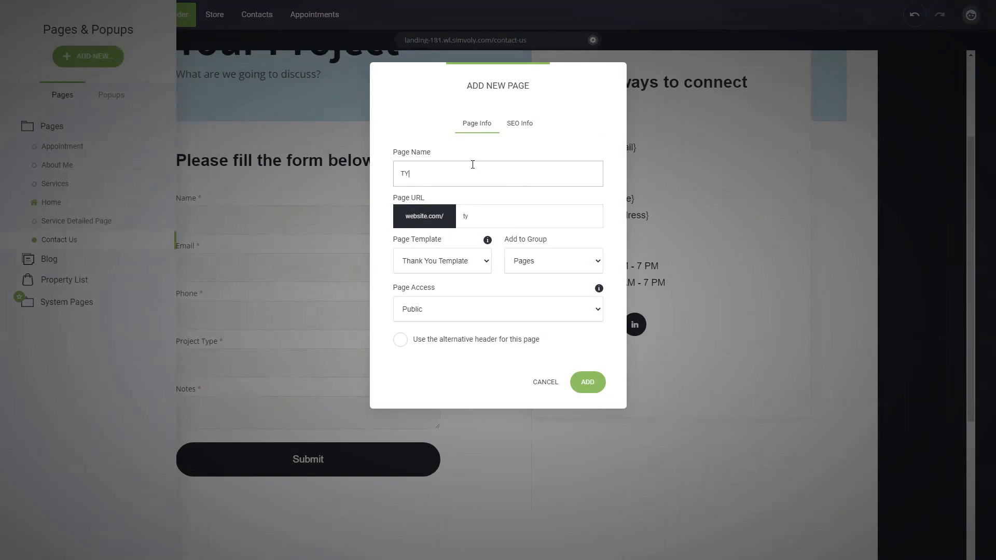
click(587, 382)
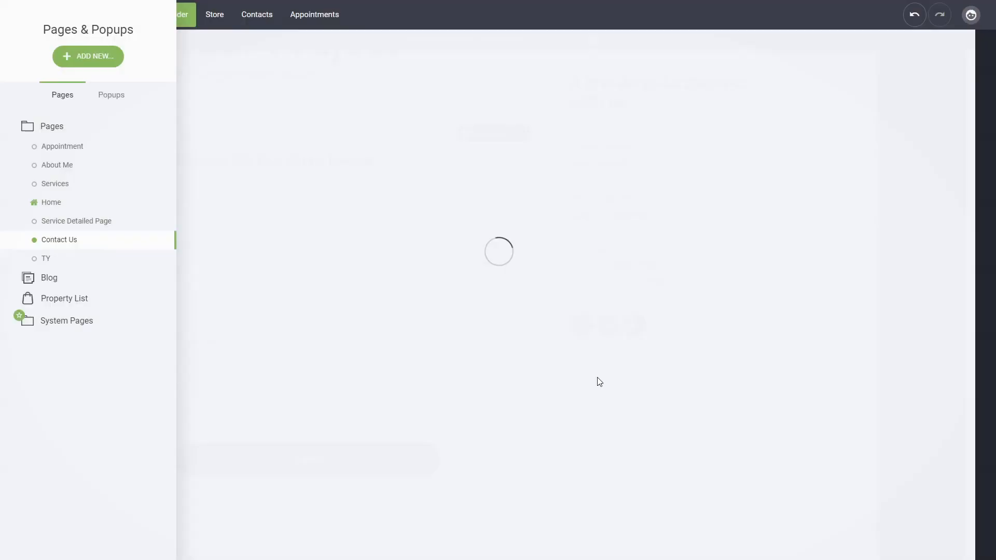
Reword the TY heading to 'Thank you for submitting,' and save the page
click(46, 258)
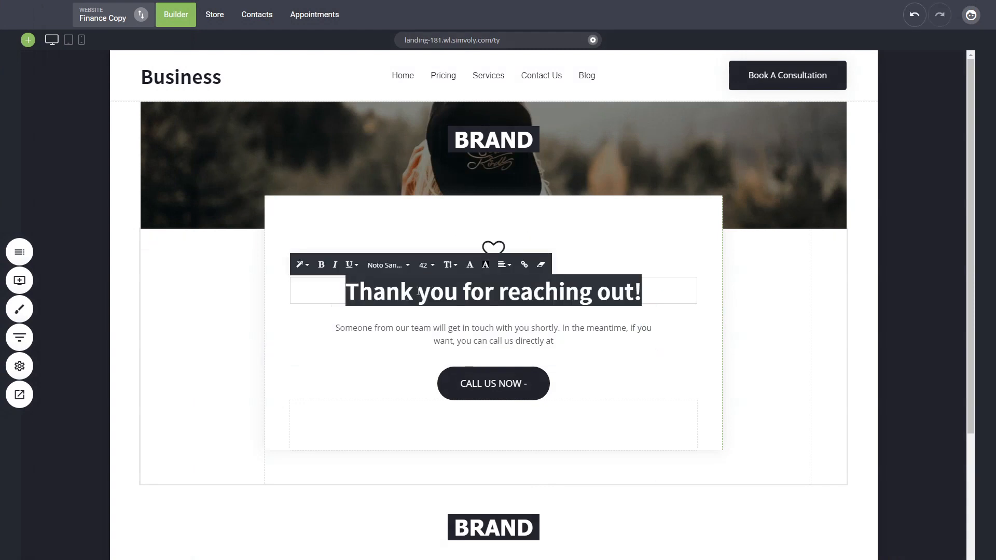
key(Backspace)
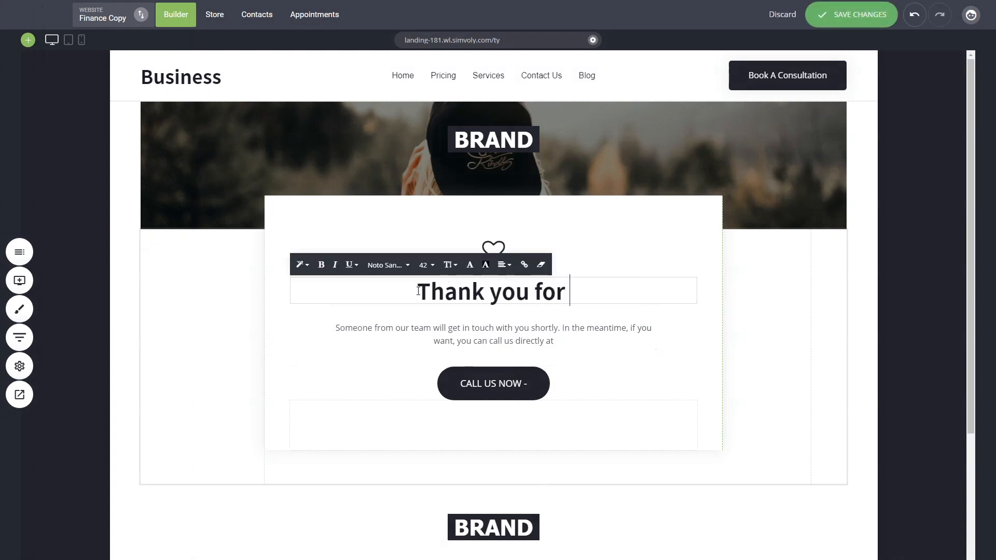
text(submitting,)
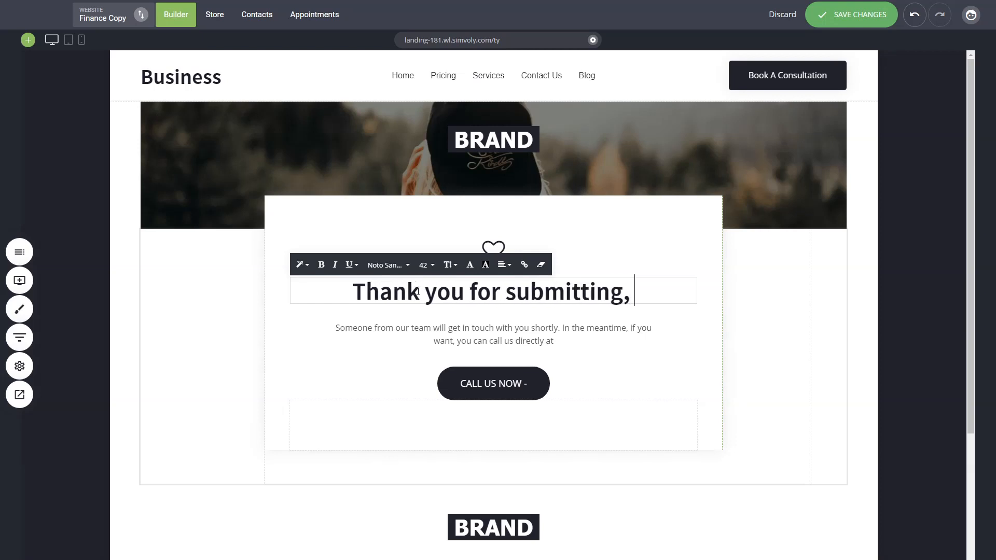
click(778, 326)
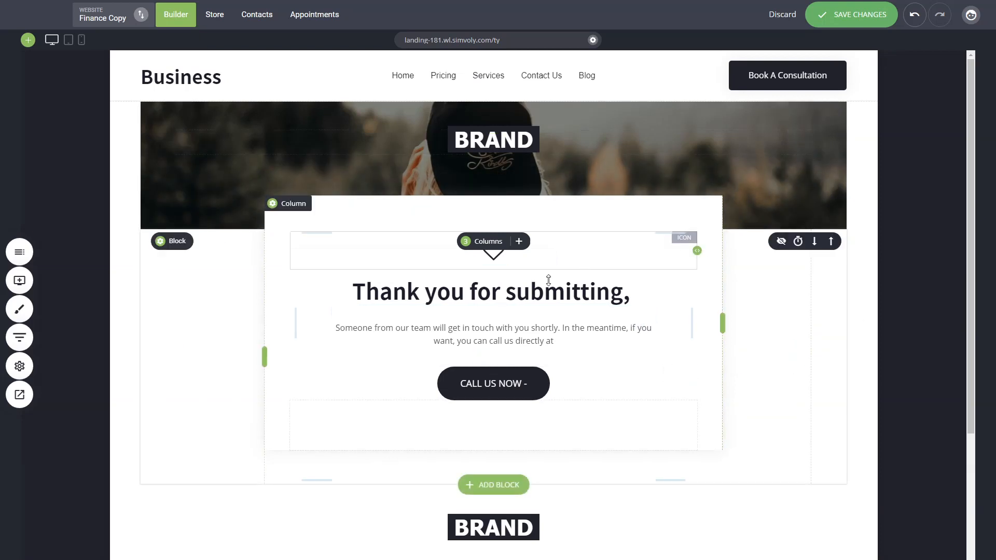
click(491, 291)
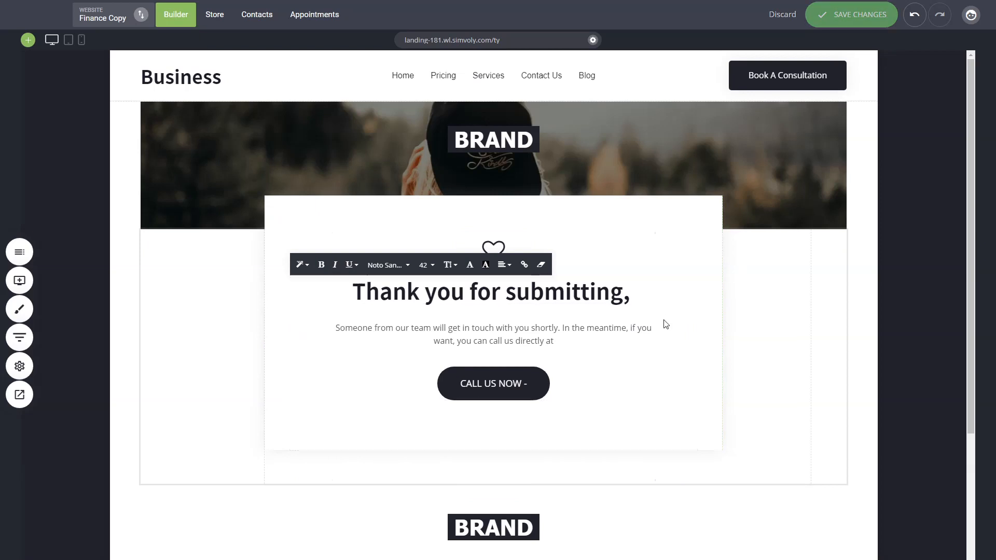
click(852, 14)
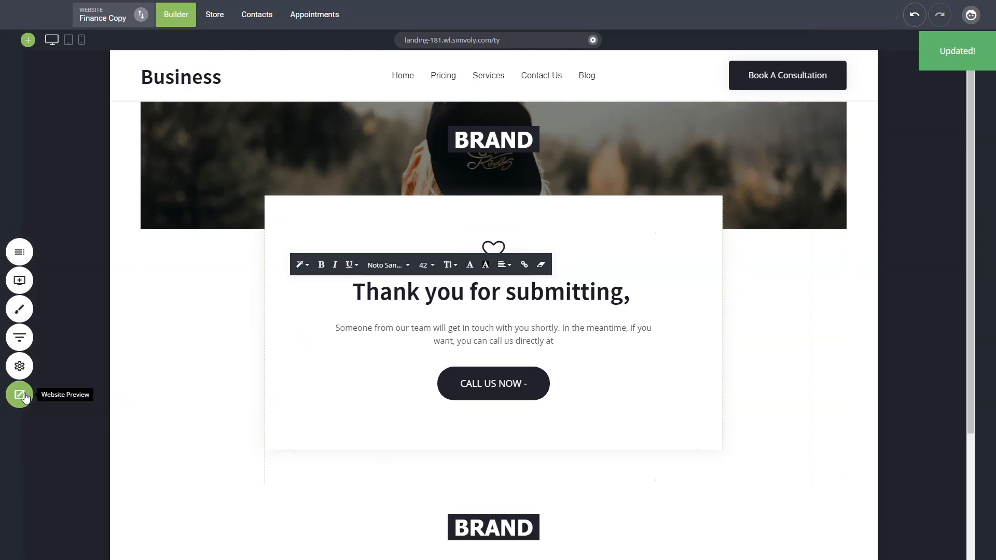
Copy the URL Parameter tag {param.name} from Website Settings > Personalization
click(19, 365)
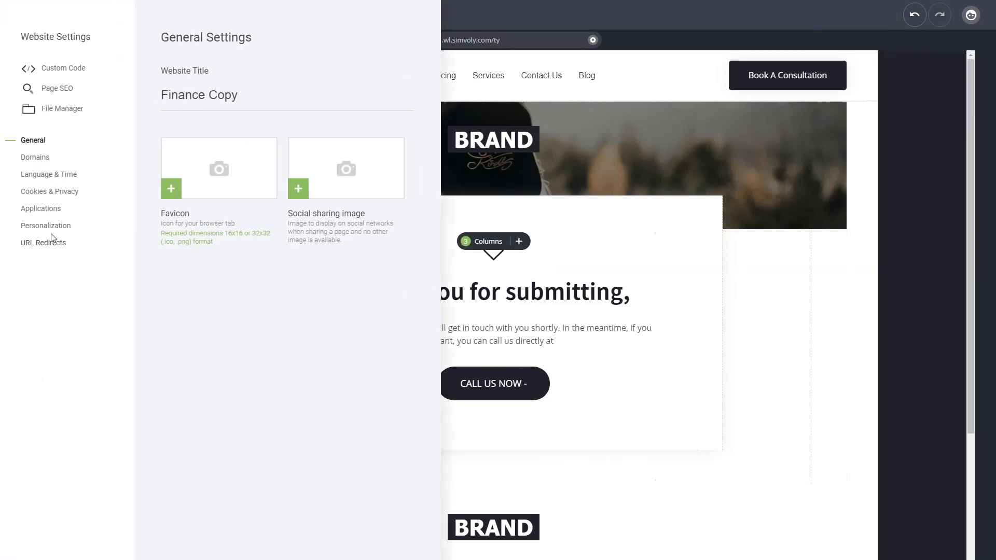
click(45, 226)
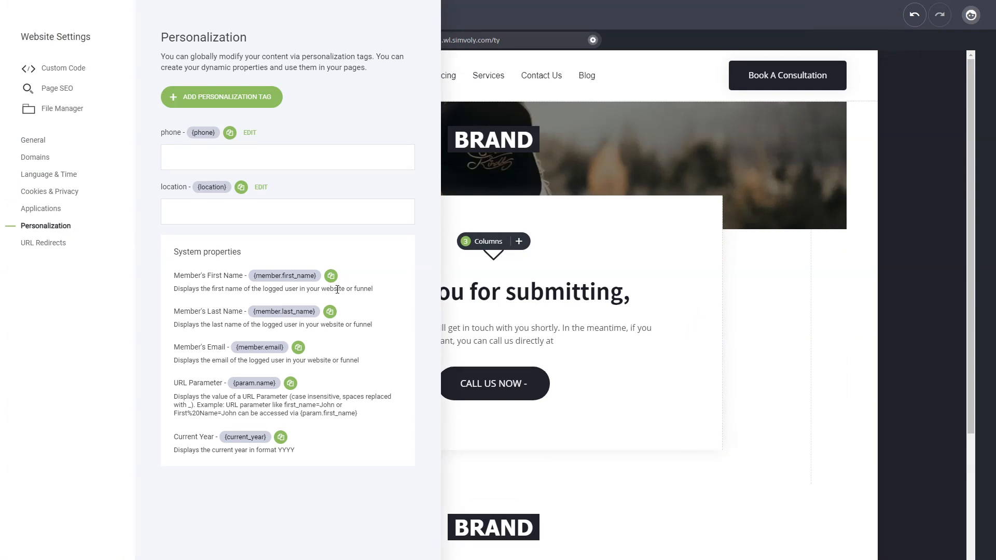
mouse_move(331, 275)
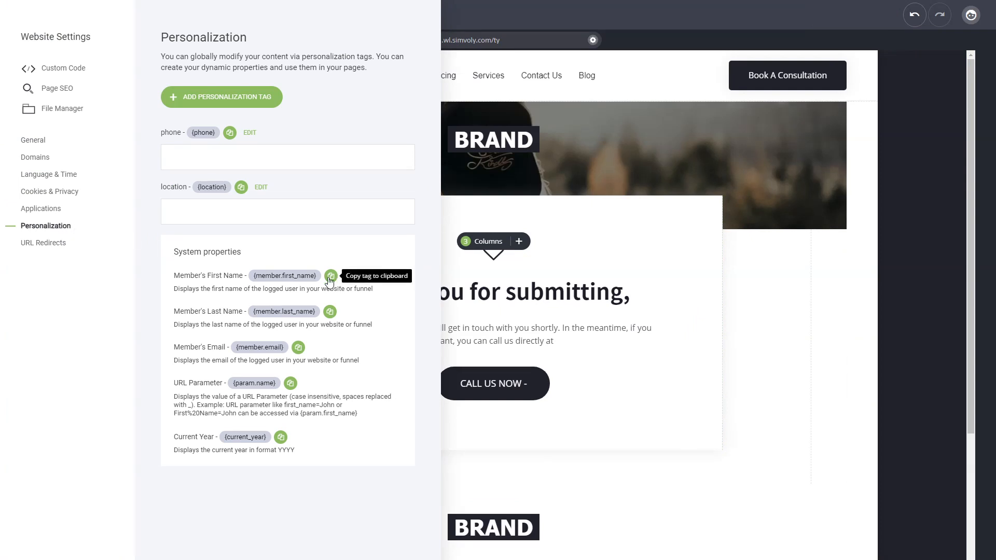
mouse_move(303, 321)
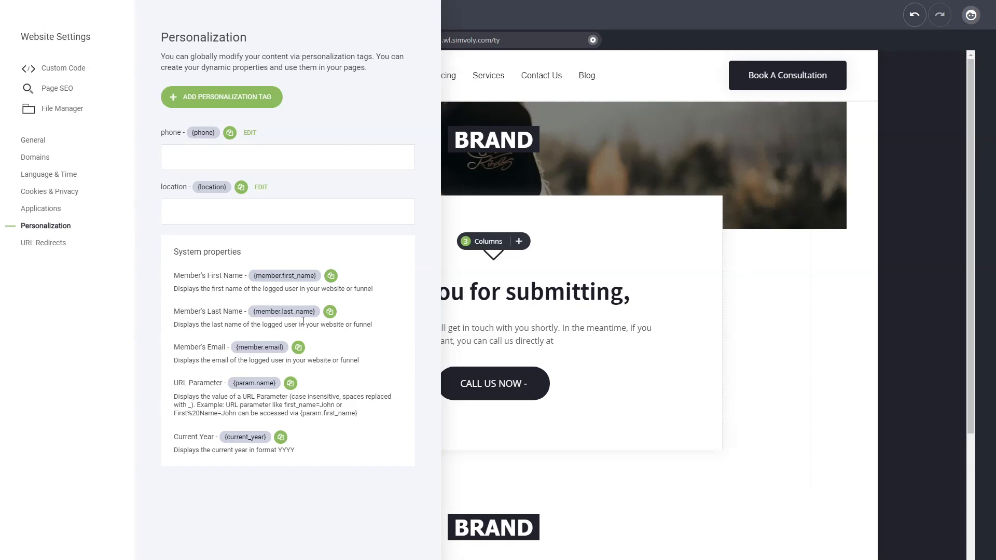
mouse_move(290, 383)
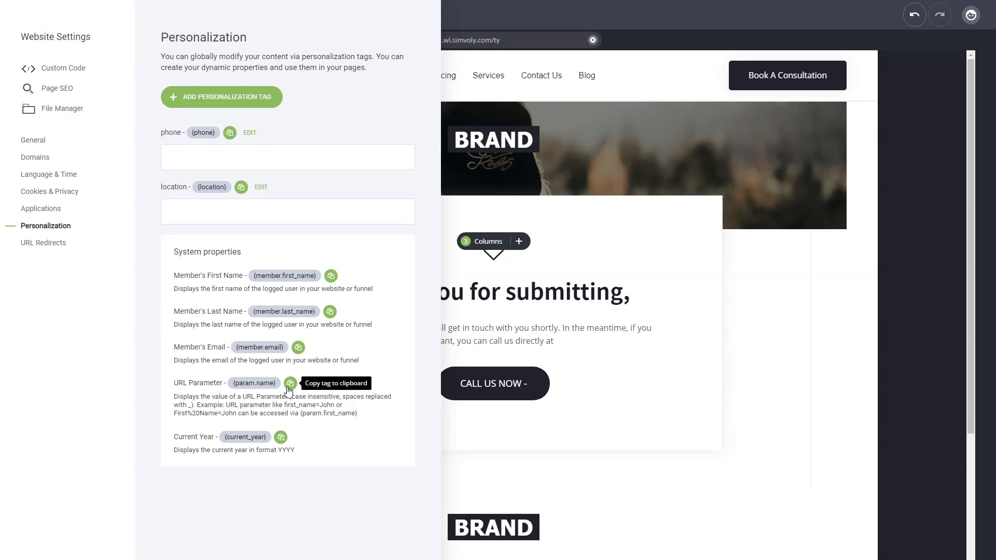
click(289, 382)
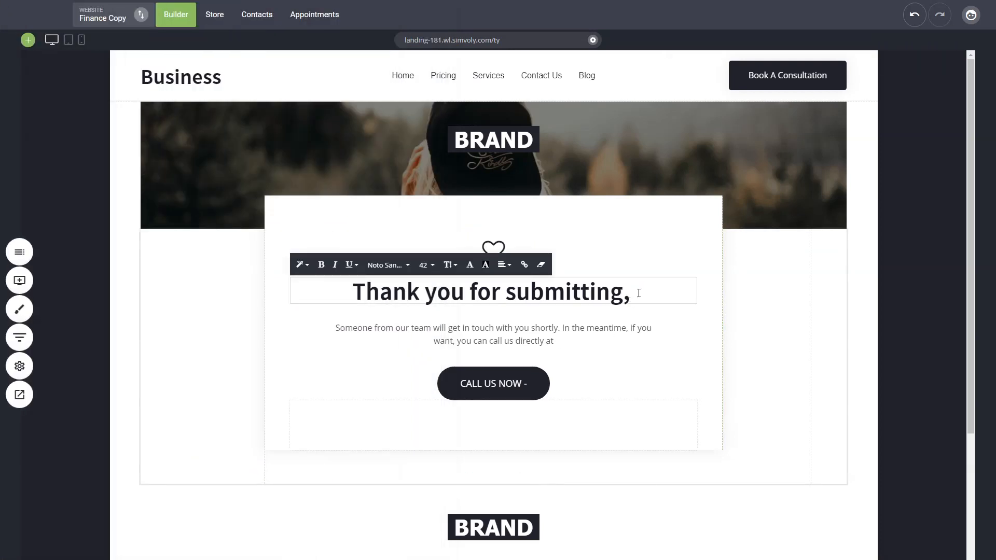
Append {param.name} to the heading and capitalize it to {param.Name}
text({param.name})
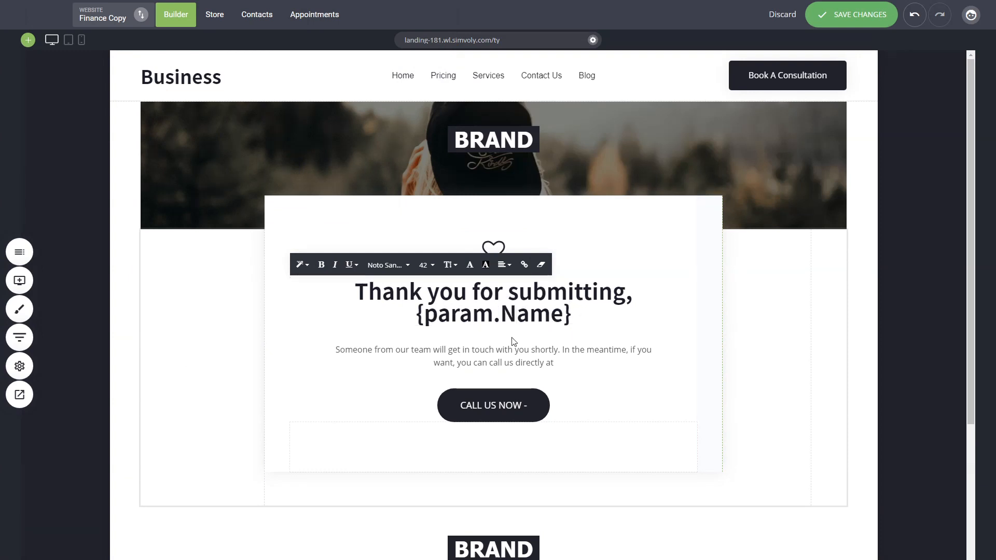
double_click(531, 314)
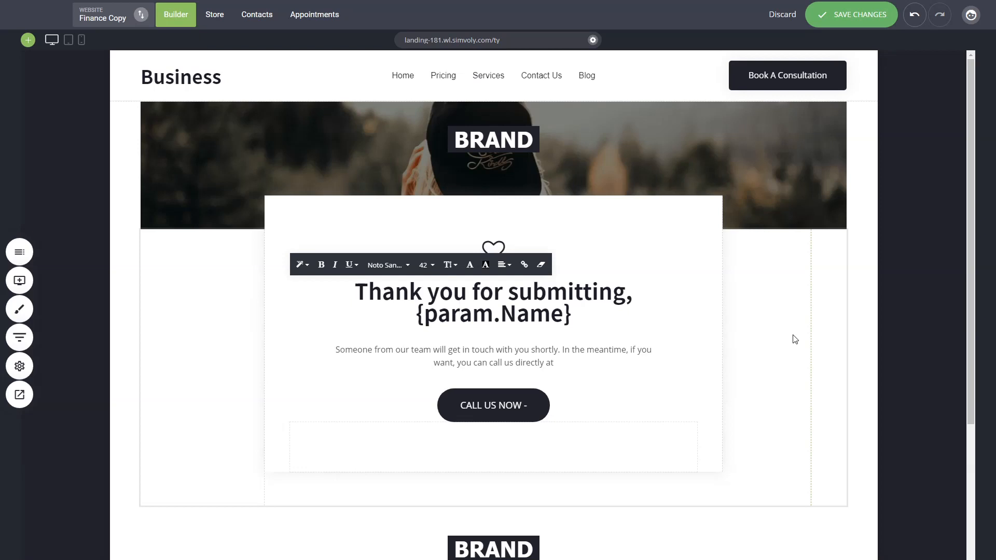
click(530, 312)
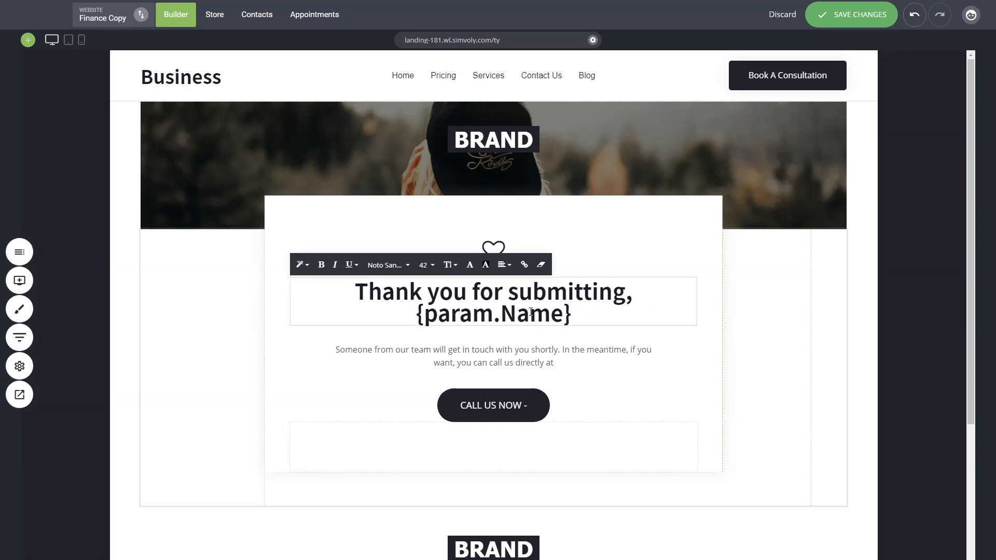
double_click(532, 312)
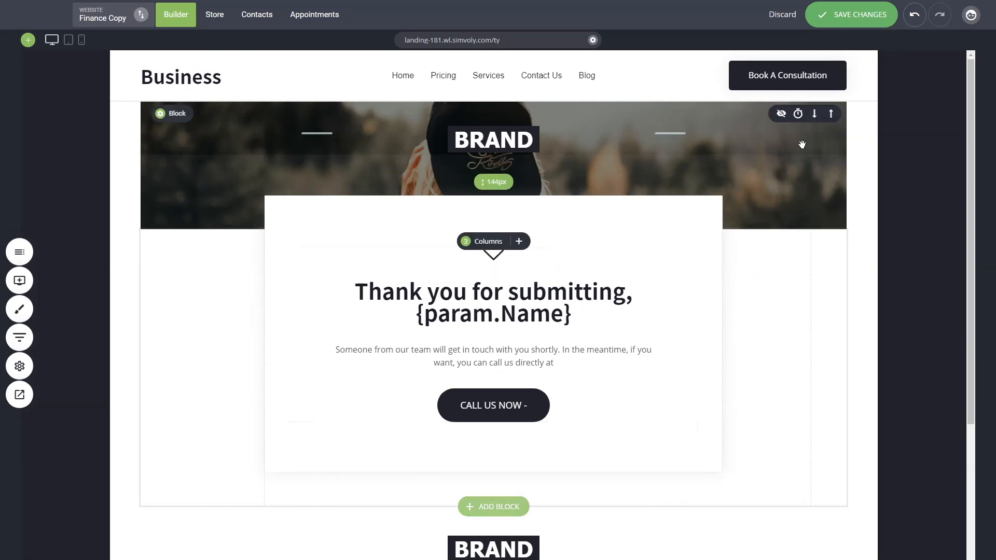
Save the TY page and return to the Contact Us page
click(851, 14)
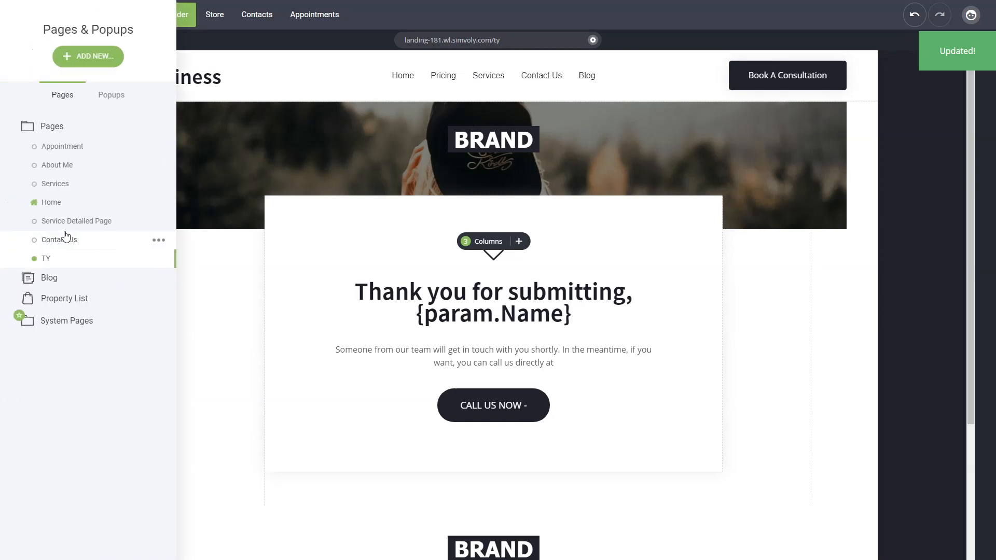
click(59, 239)
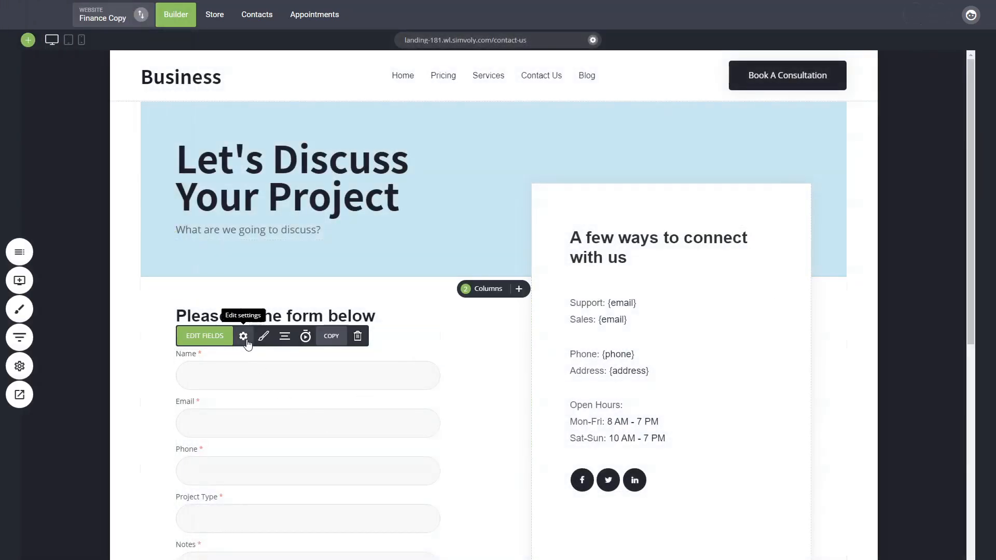
Set the form's thank-you page to TY, enable 'Pass submitted values in the URL', and save
click(243, 336)
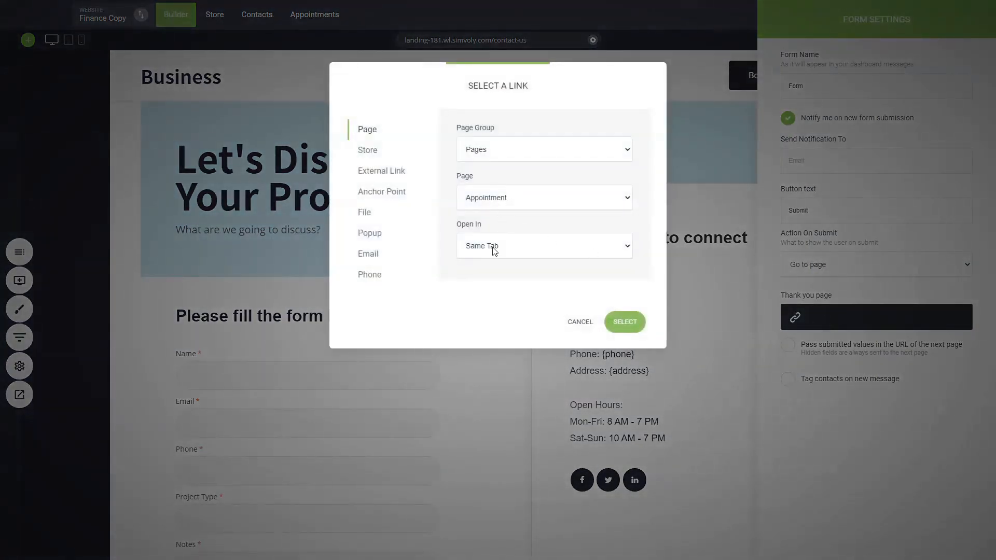
click(544, 197)
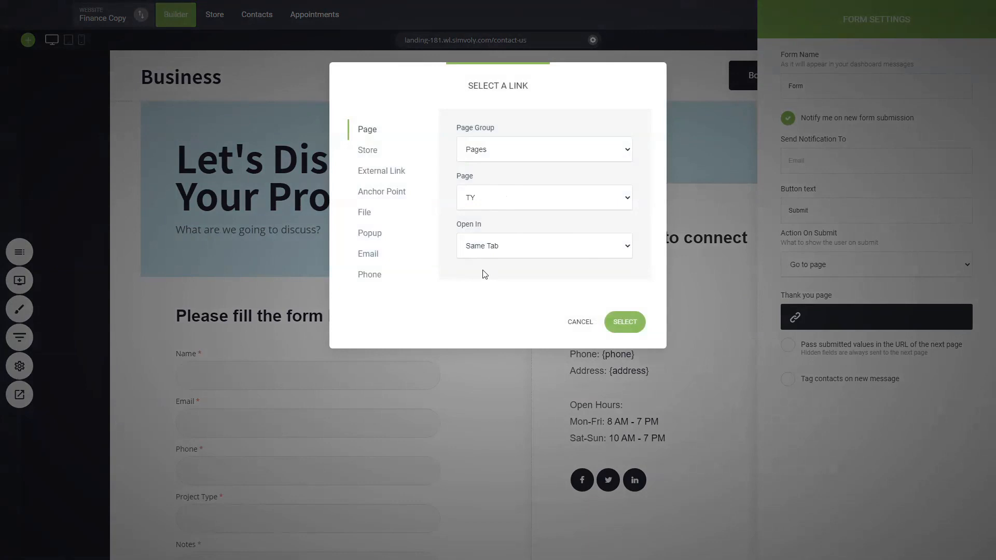
click(624, 322)
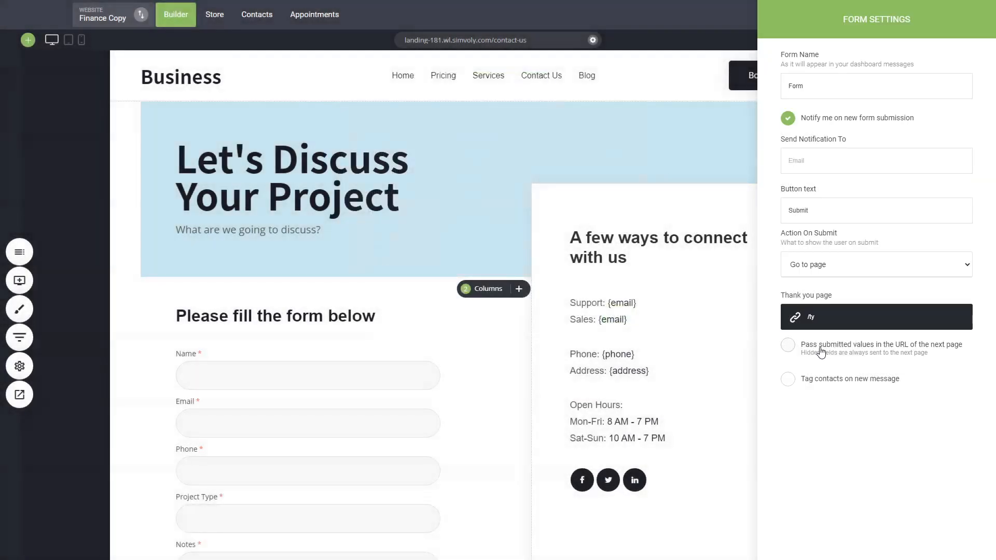
mouse_move(857, 351)
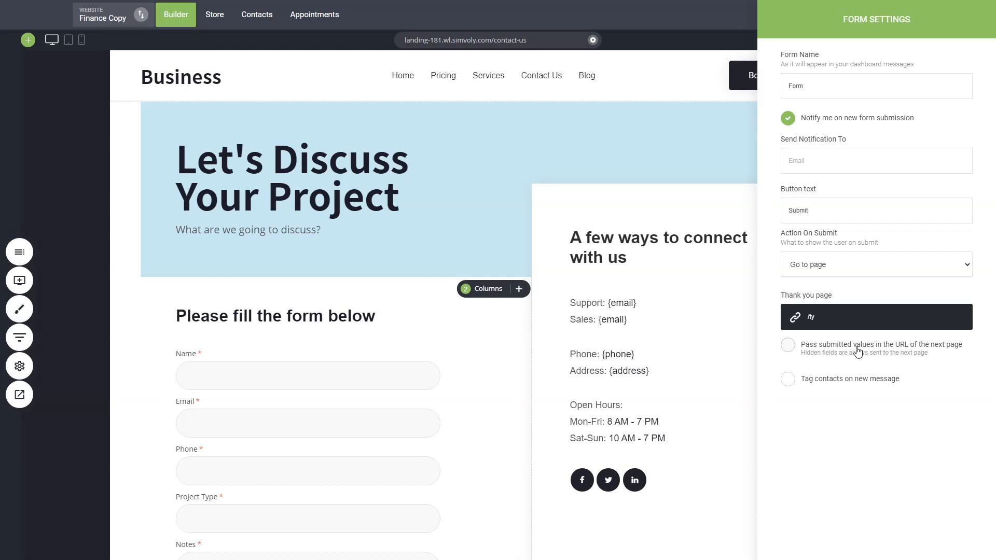
click(788, 345)
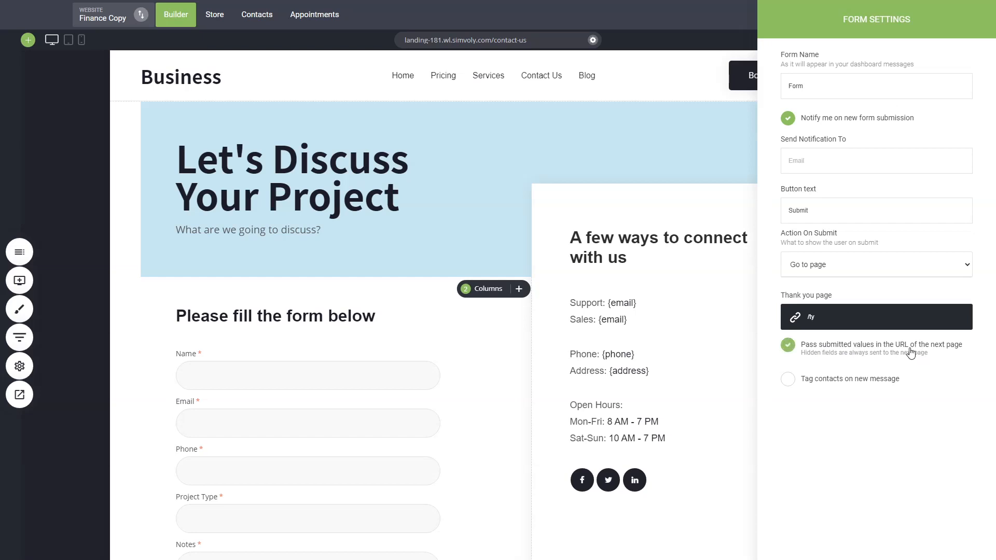
mouse_move(645, 334)
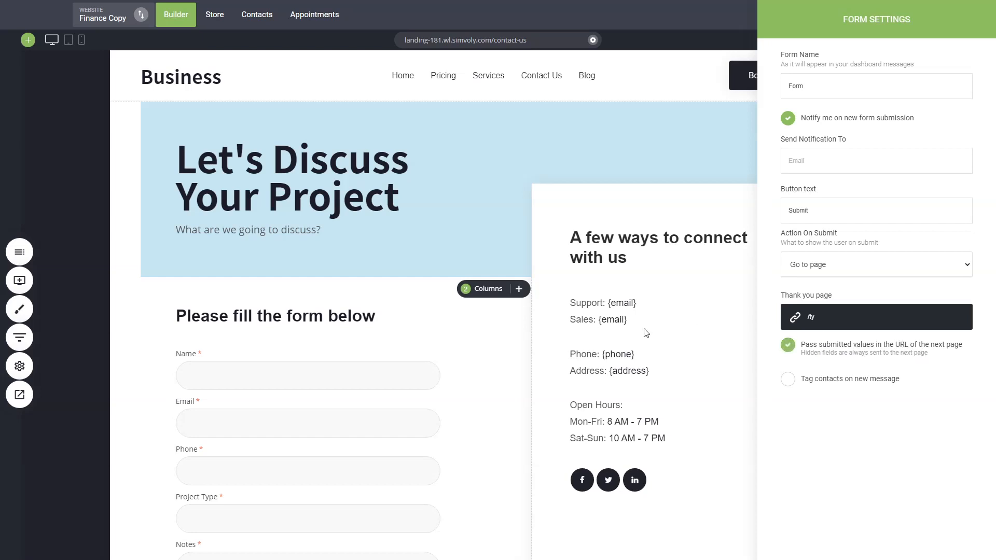
mouse_move(751, 369)
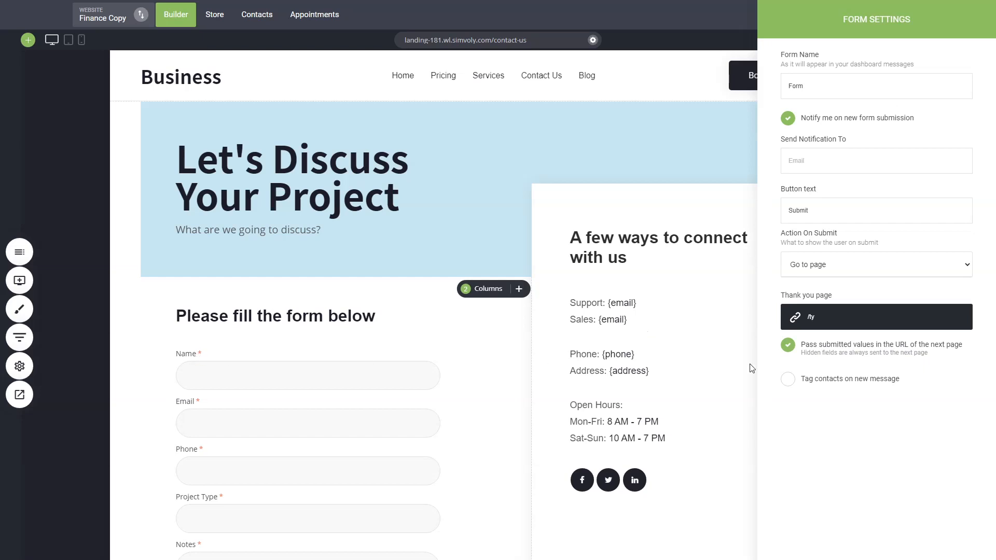
mouse_move(586, 223)
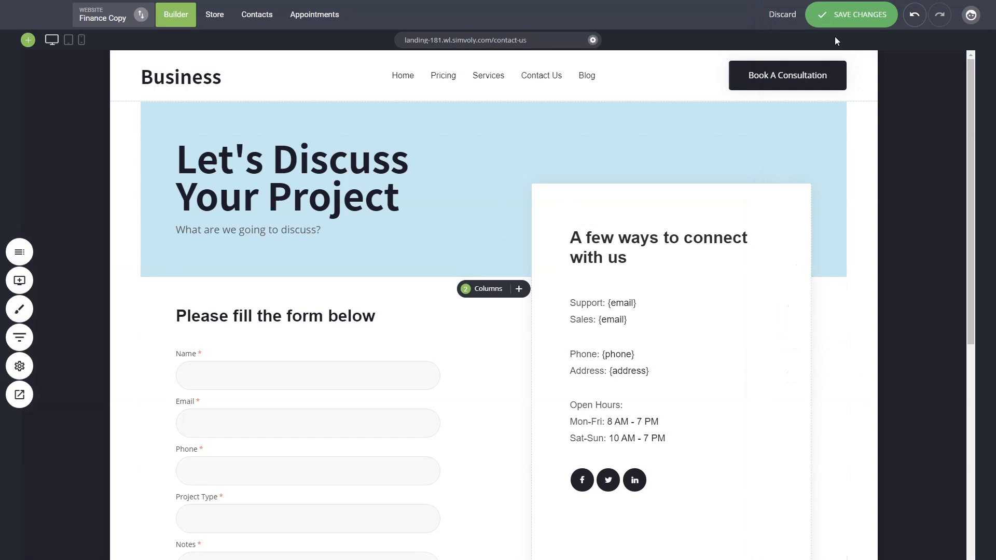
click(860, 14)
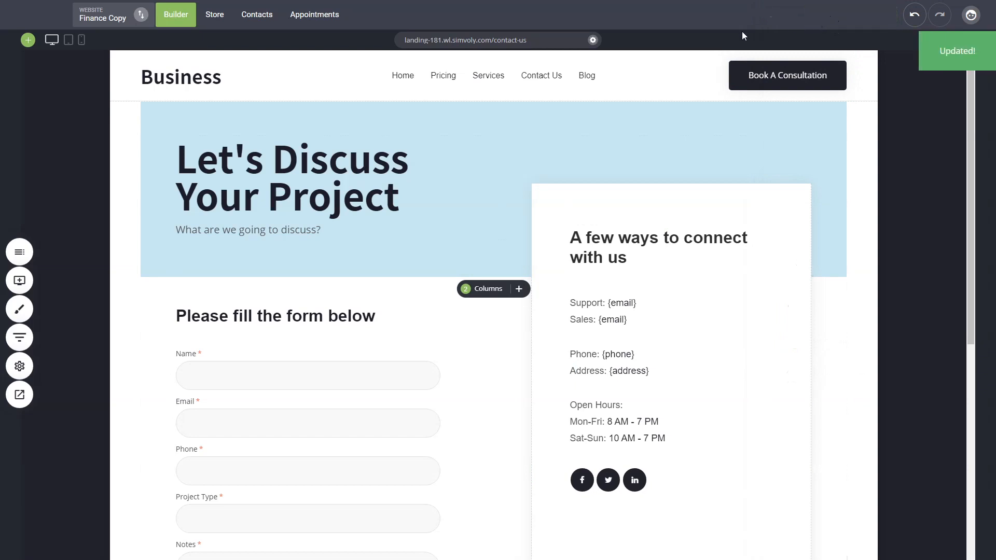
mouse_move(19, 394)
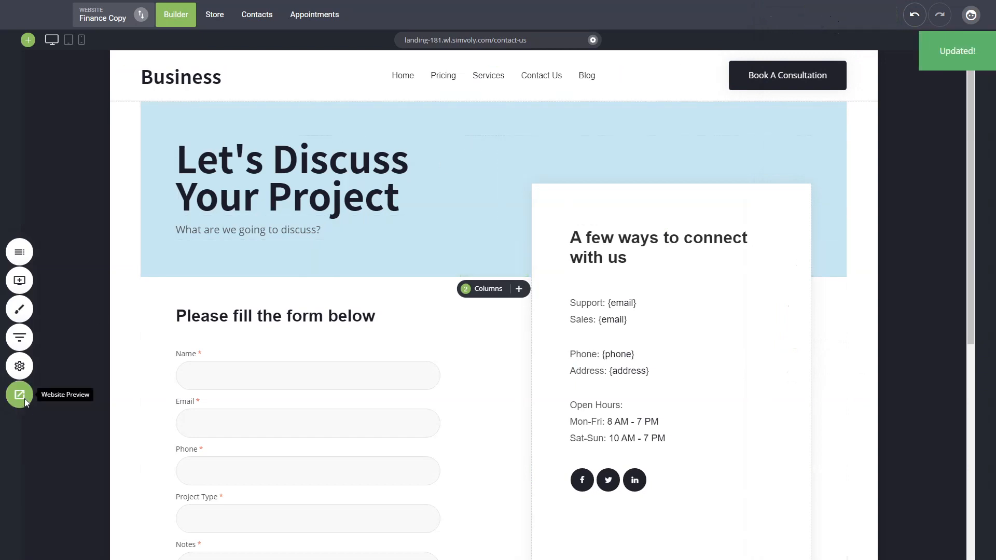
Submit a preview test as Stan and confirm the greeting 'Thank you for submitting, Stan'
click(19, 394)
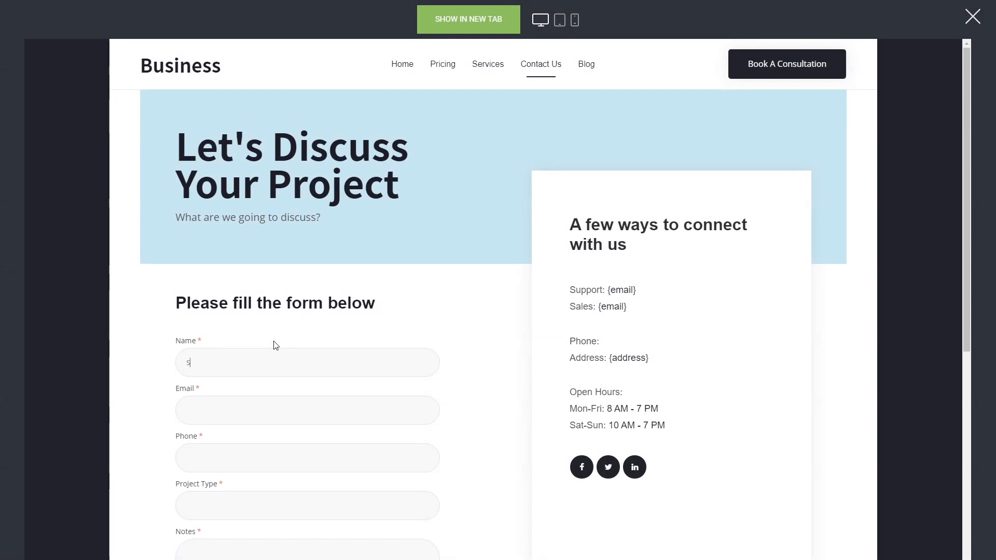
text(tan)
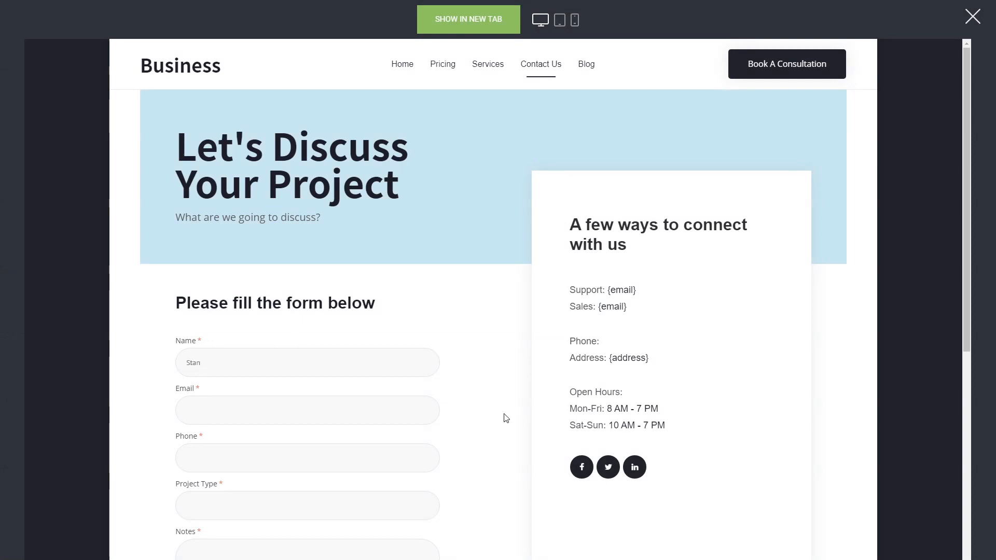
text(dsadsada@g)
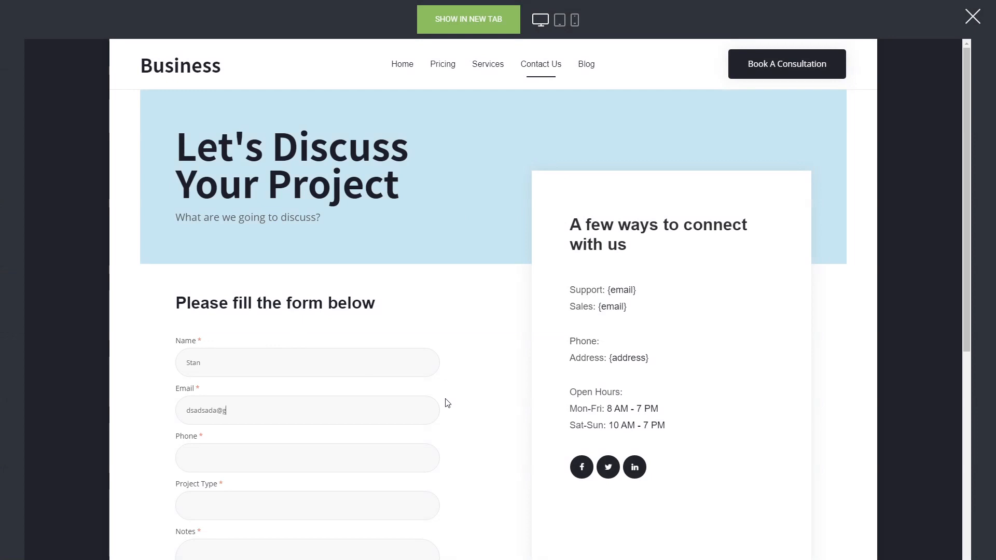
text(2121)
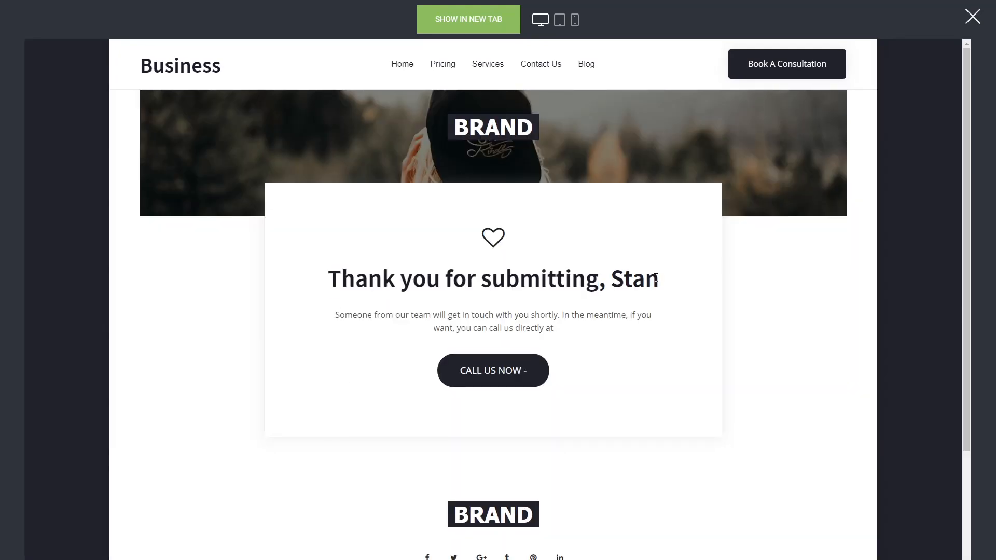
mouse_move(704, 210)
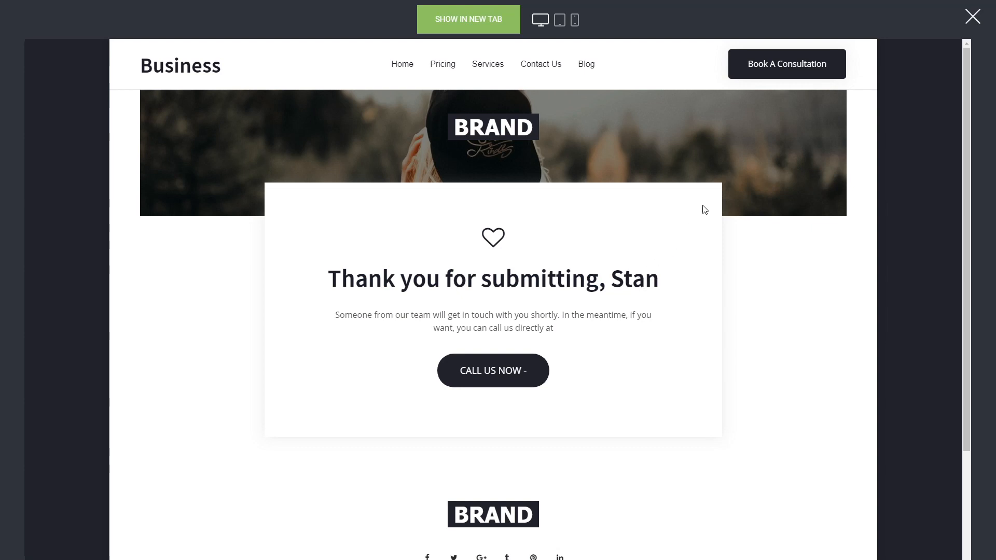
click(973, 17)
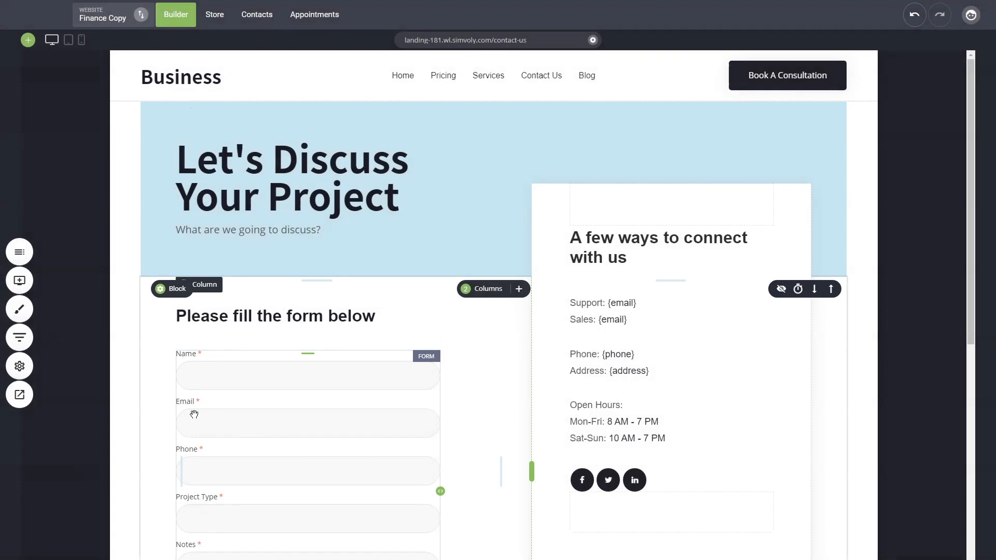
mouse_move(193, 547)
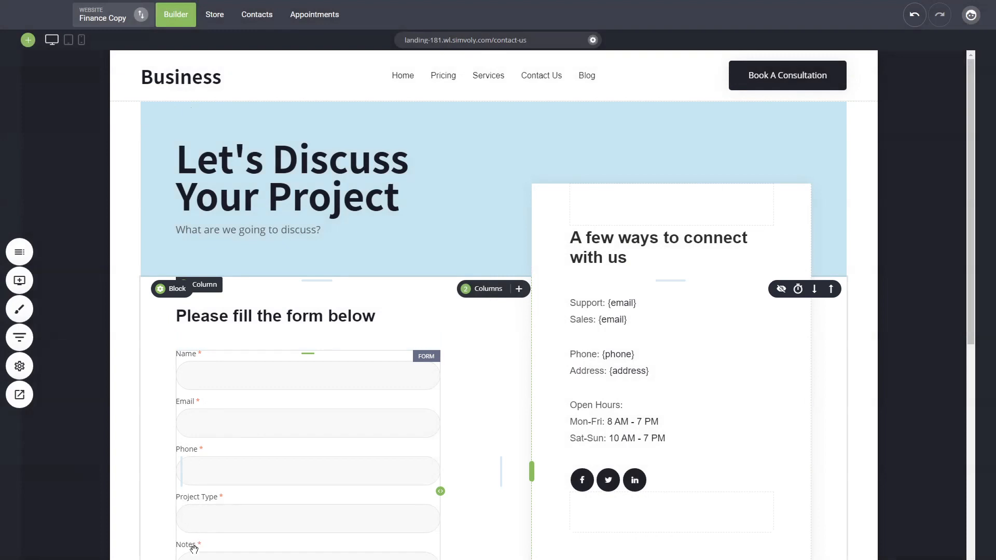
mouse_move(341, 400)
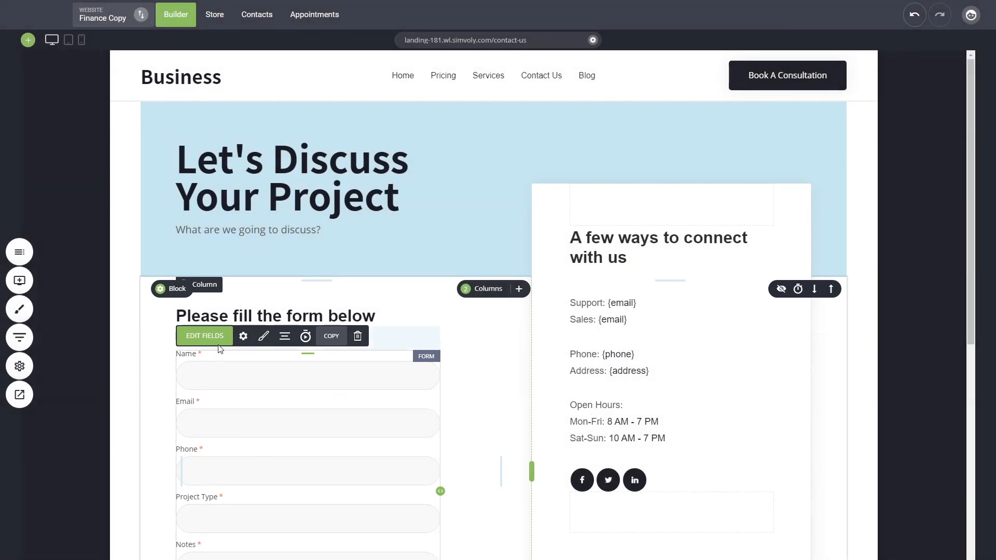
Add a new Text Field labelled 'Something' to the contact form
click(204, 336)
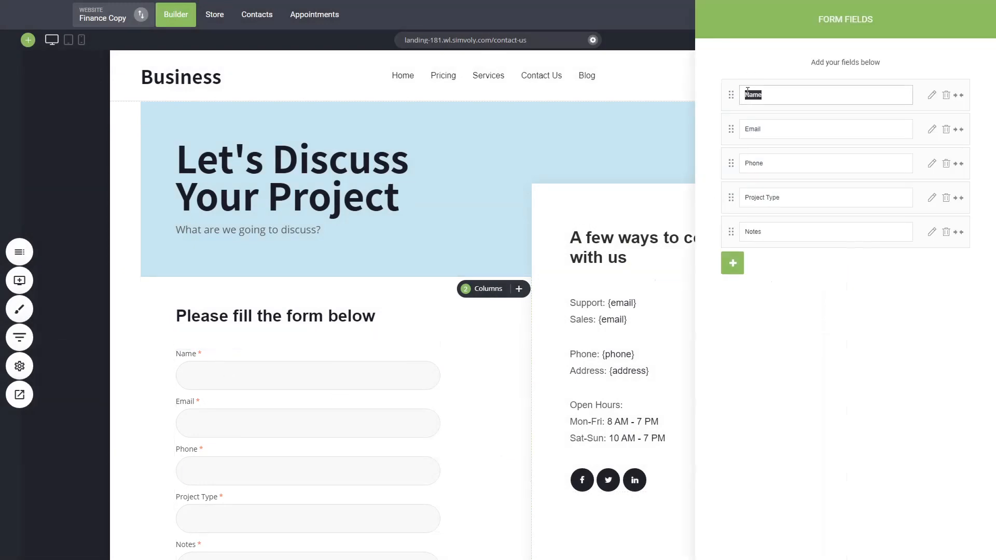
click(732, 263)
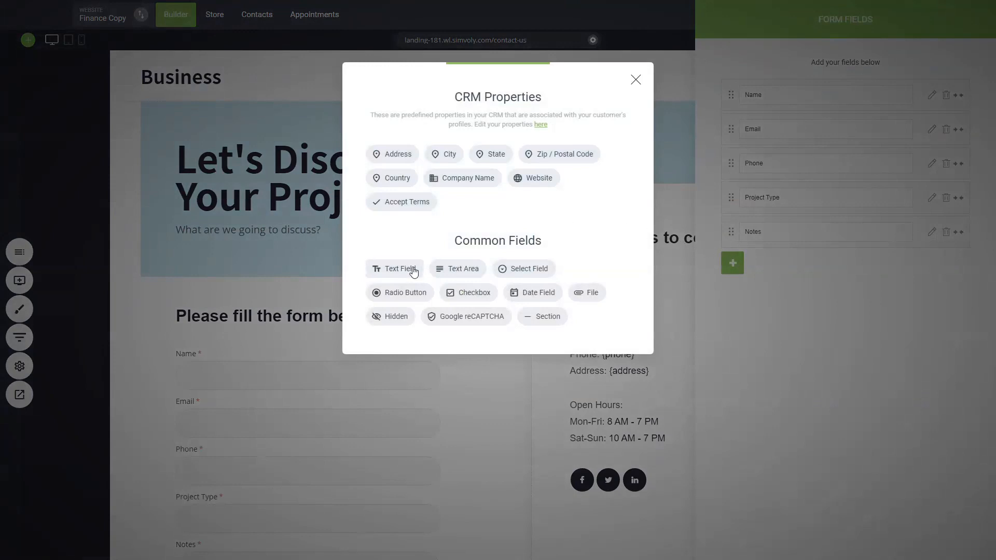
click(396, 269)
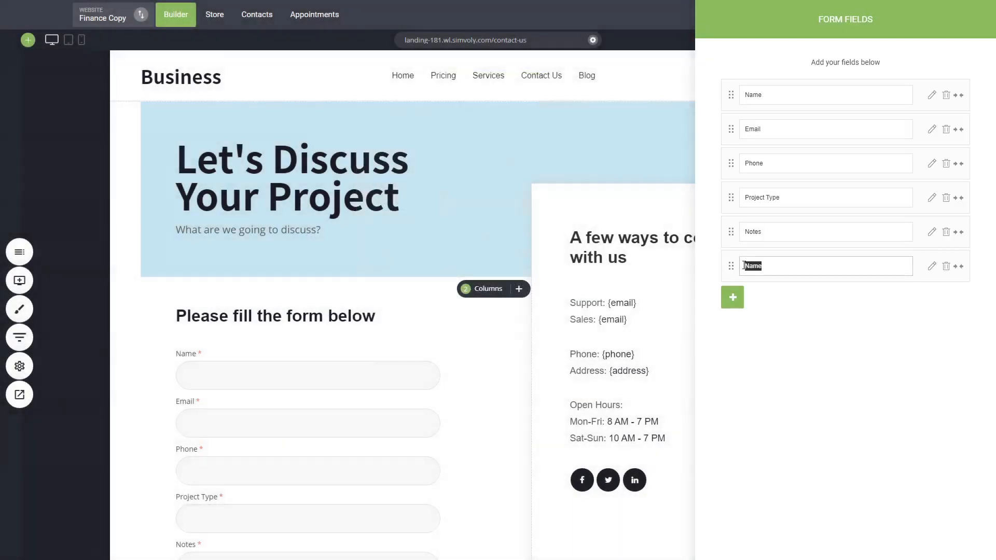
text(Something)
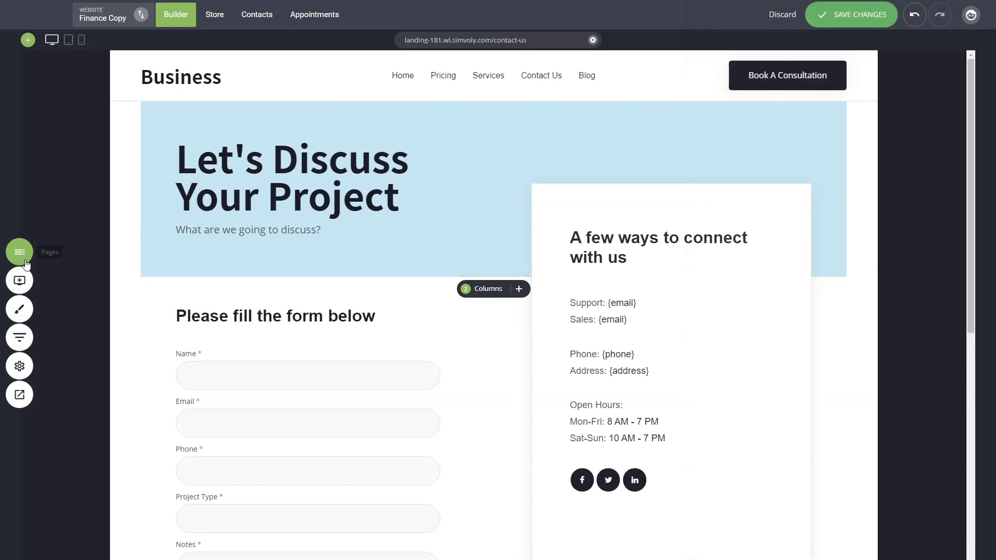
Save the form changes via Stay and Save before reopening the TY page
click(19, 252)
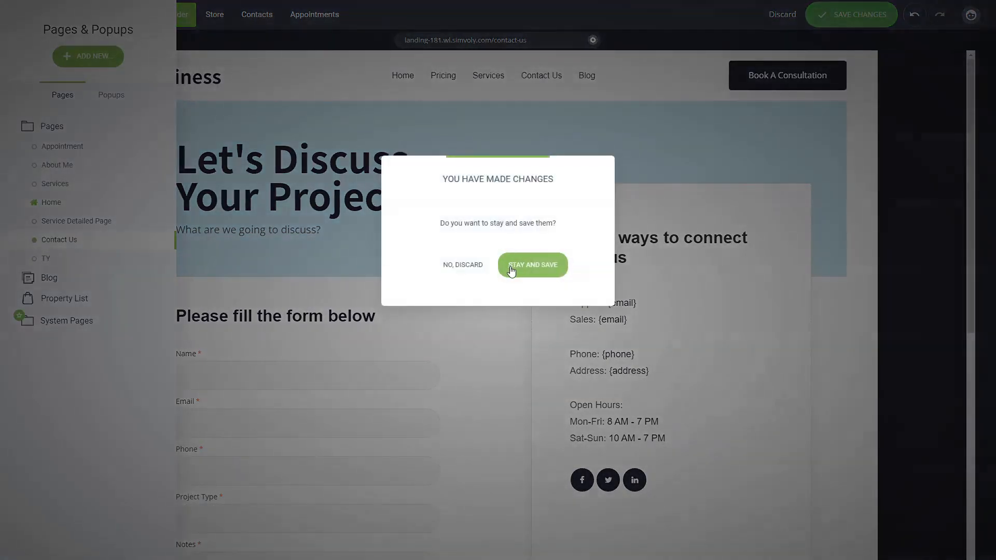
click(532, 266)
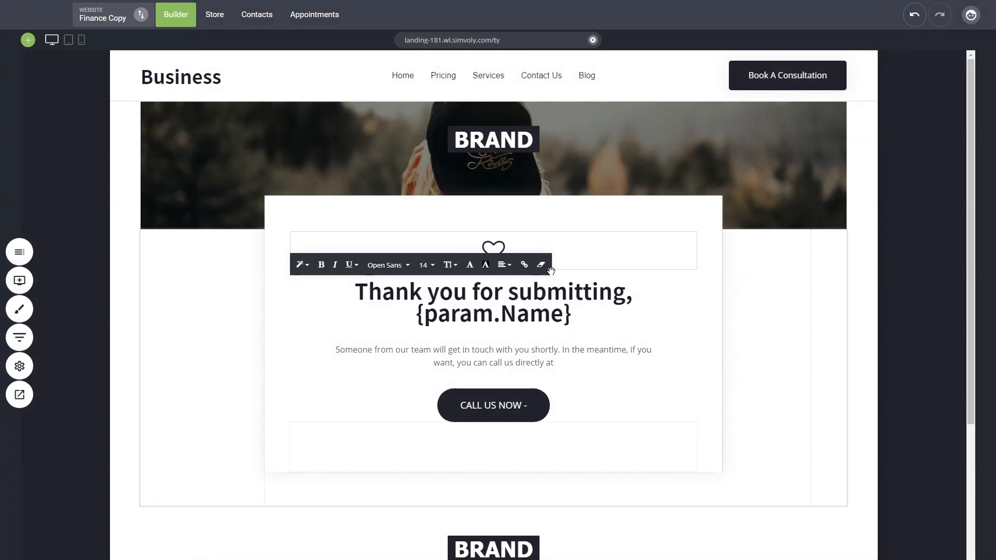
click(492, 302)
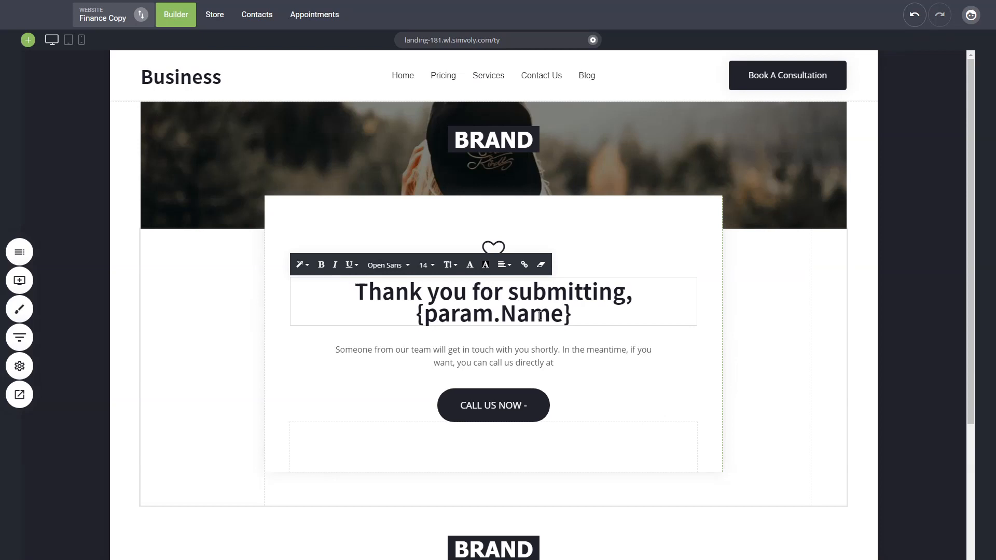
double_click(473, 313)
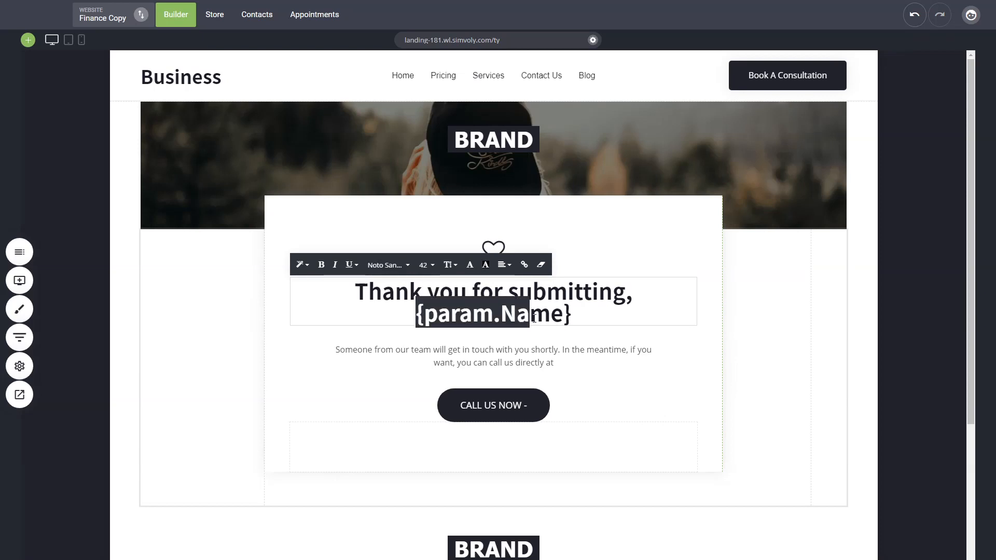
double_click(536, 314)
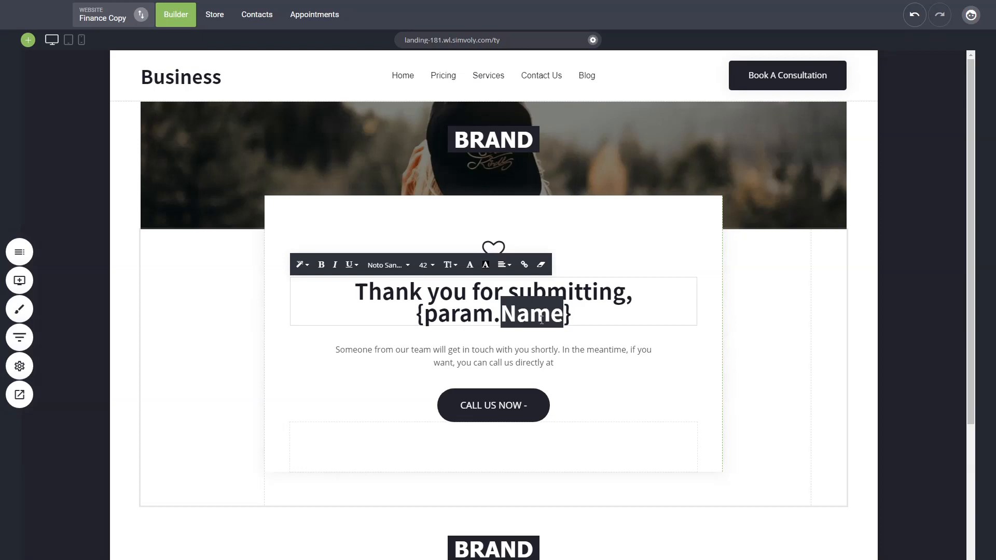
click(784, 353)
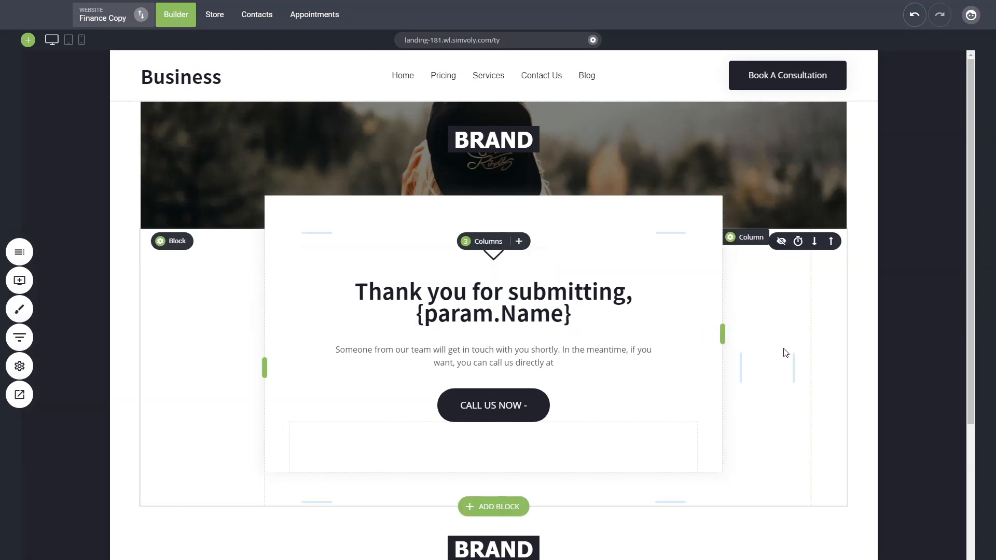